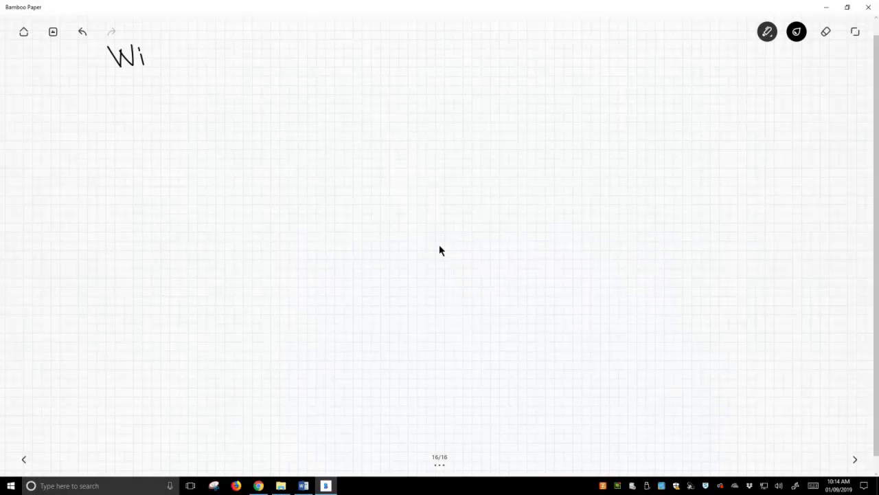
Step: Handwrite the heading 'Wittig rxn' at the top left, underlining both words, and start the aldehyde below
{"action": "left_click_drag", "start_coordinate": [145, 57], "coordinate": [176, 66]}
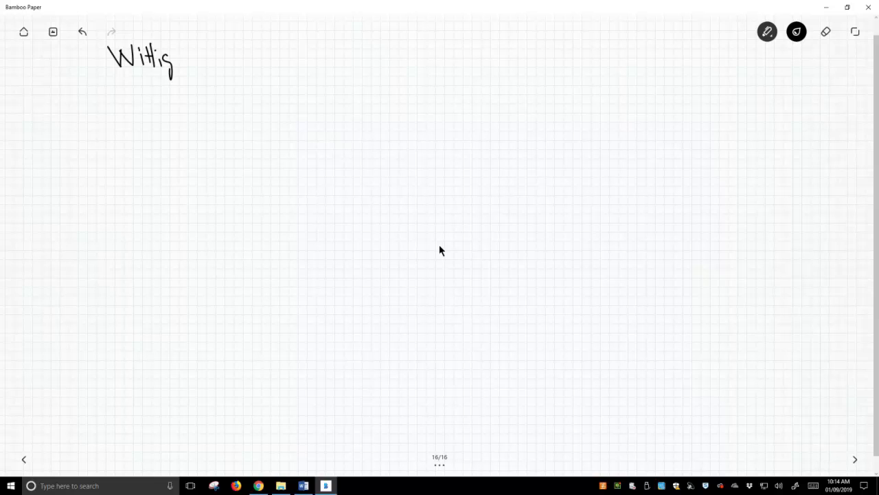
{"action": "left_click_drag", "start_coordinate": [186, 61], "coordinate": [220, 60]}
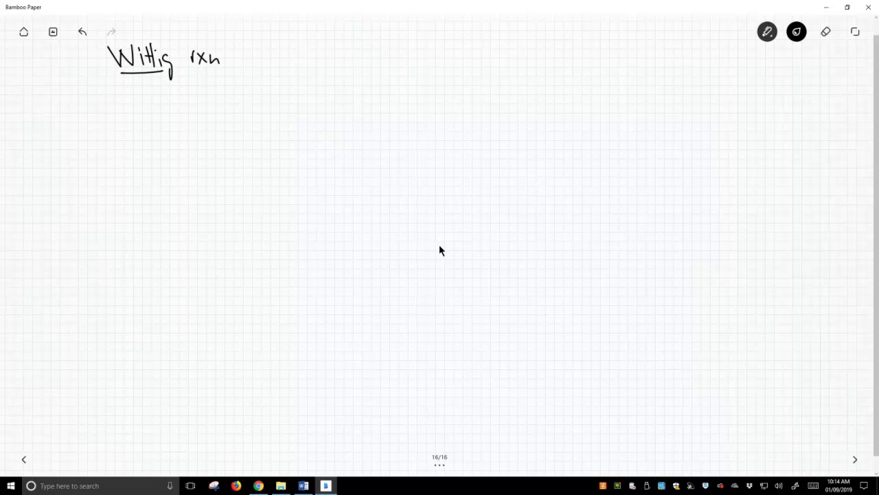
{"action": "left_click_drag", "start_coordinate": [191, 71], "coordinate": [218, 71]}
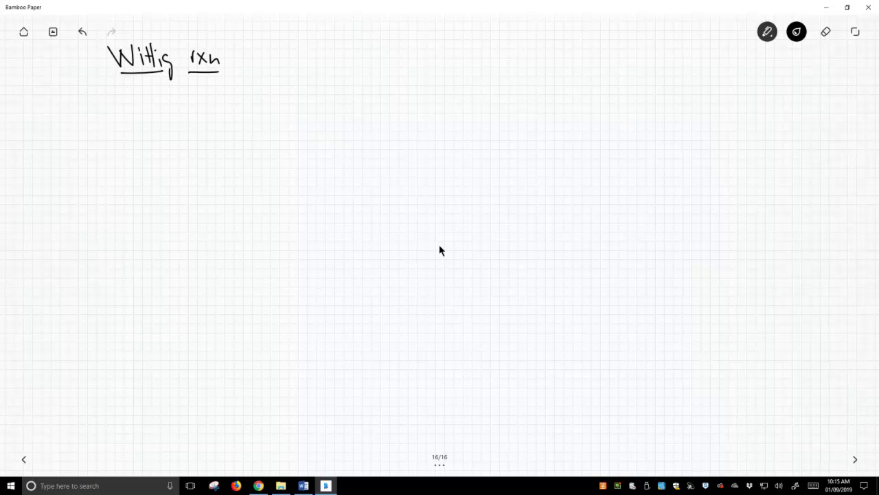
{"action": "left_click_drag", "start_coordinate": [137, 121], "coordinate": [140, 130]}
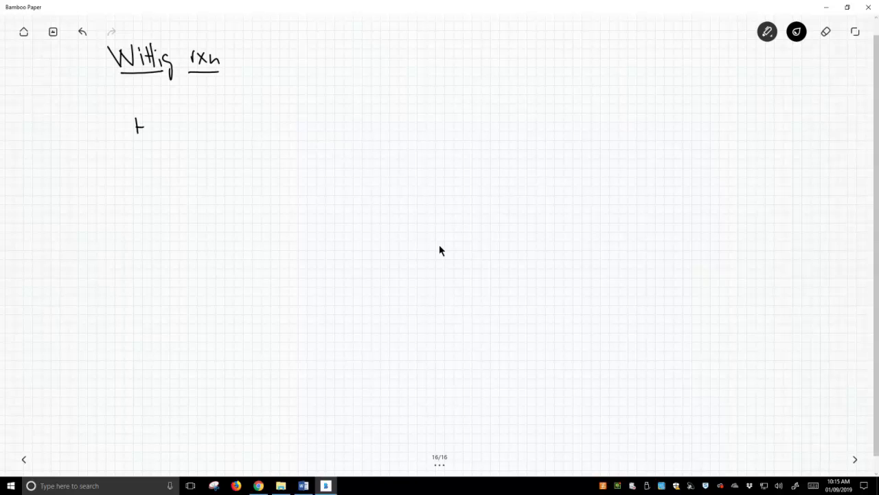
Step: Draw the aldehyde with its carbonyl oxygen, a reaction arrow, and the phosphorus ylide above the arrow
{"action": "left_click_drag", "start_coordinate": [141, 126], "coordinate": [186, 124]}
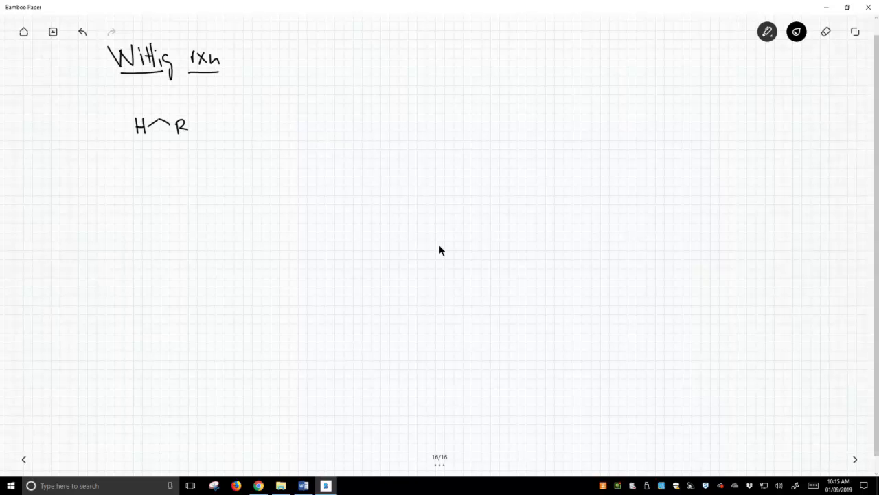
{"action": "left_click_drag", "start_coordinate": [157, 94], "coordinate": [160, 117]}
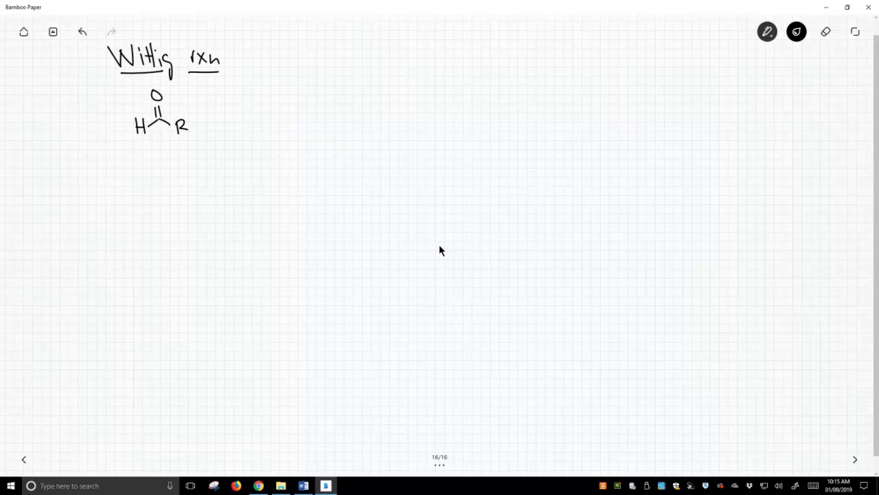
{"action": "left_click_drag", "start_coordinate": [218, 115], "coordinate": [303, 116]}
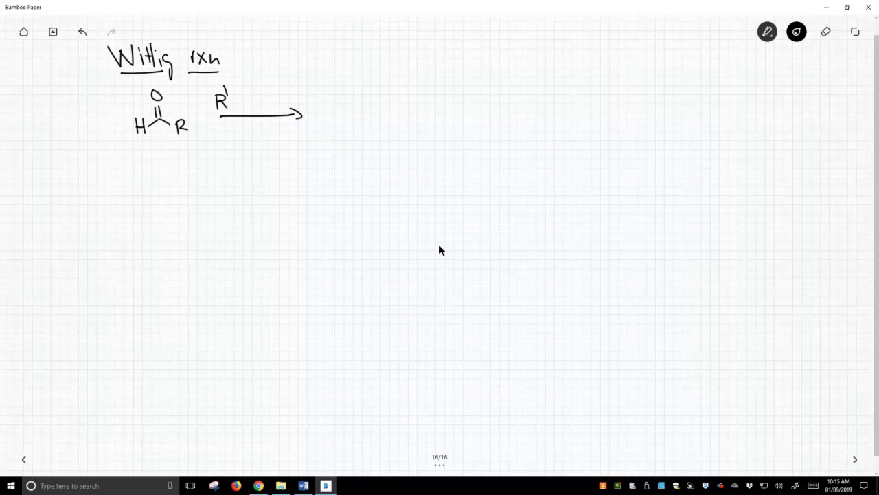
{"action": "left_click_drag", "start_coordinate": [226, 107], "coordinate": [264, 94]}
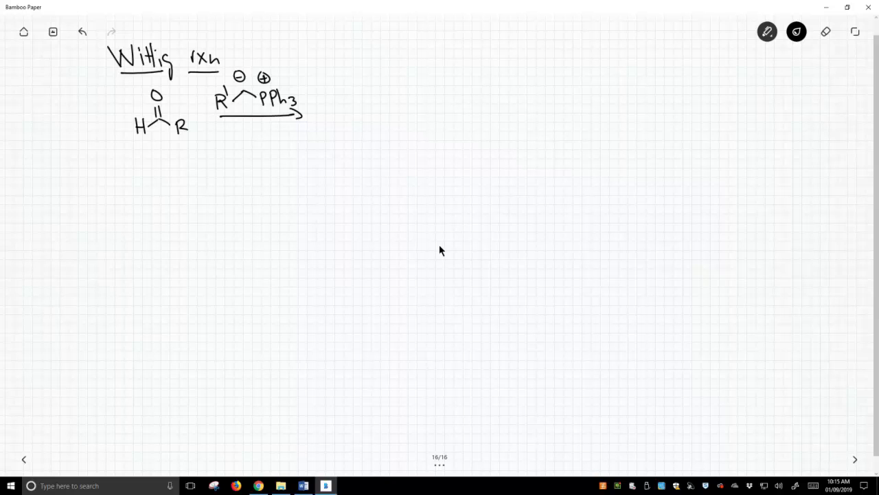
Step: Draw the alkene product labelled 'alkene!' underlined, and note 'make new C-C bond'
{"action": "left_click_drag", "start_coordinate": [346, 118], "coordinate": [355, 129]}
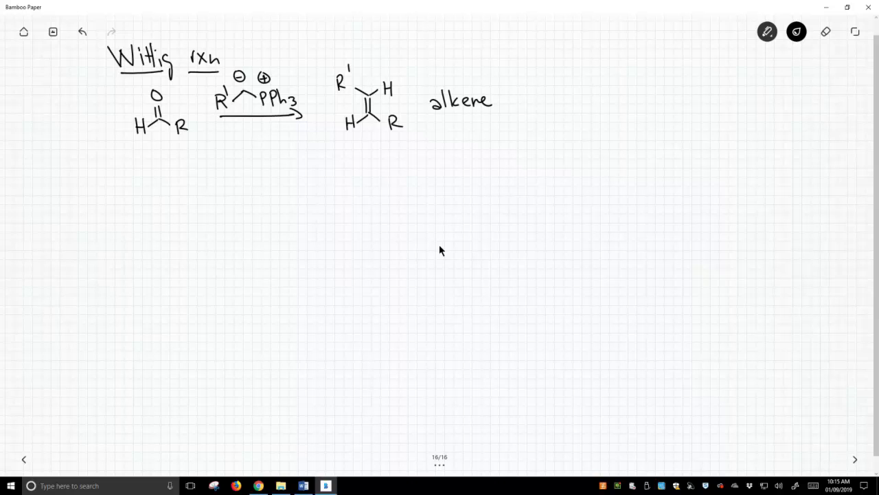
{"action": "left_click_drag", "start_coordinate": [454, 117], "coordinate": [508, 90]}
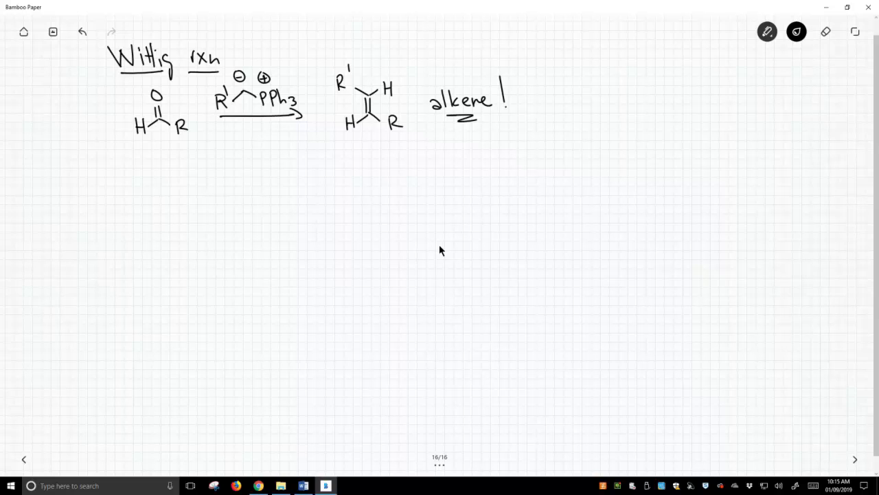
{"action": "left_click_drag", "start_coordinate": [552, 99], "coordinate": [584, 99]}
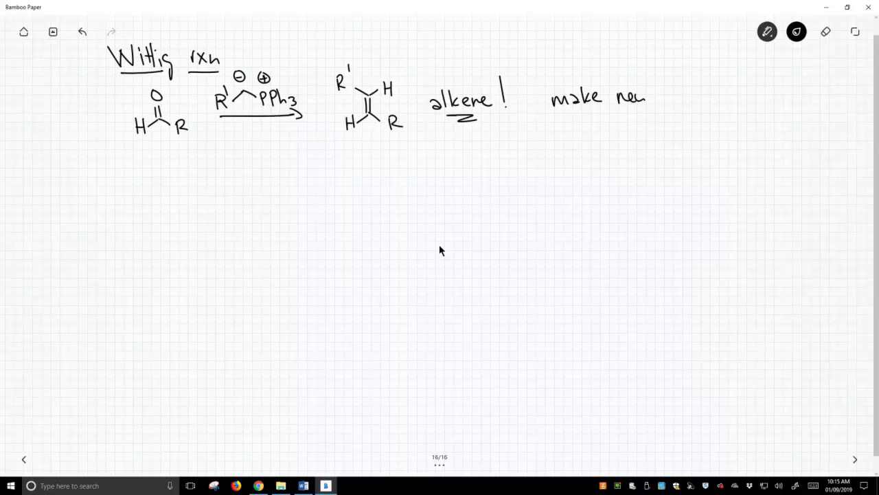
{"action": "type", "text": "C-C bond"}
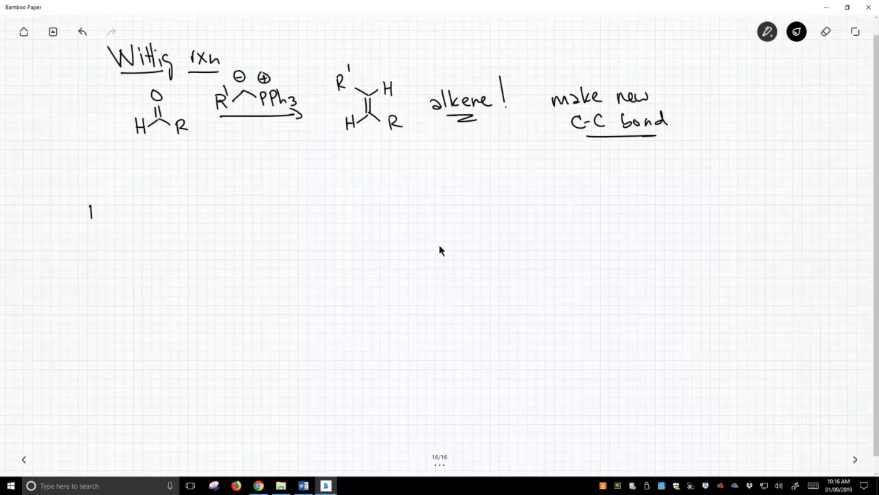
Step: Redraw the aldehyde and the charged PPh3 ylide for the mechanism, followed by a reaction arrow
{"action": "left_click_drag", "start_coordinate": [89, 208], "coordinate": [124, 223]}
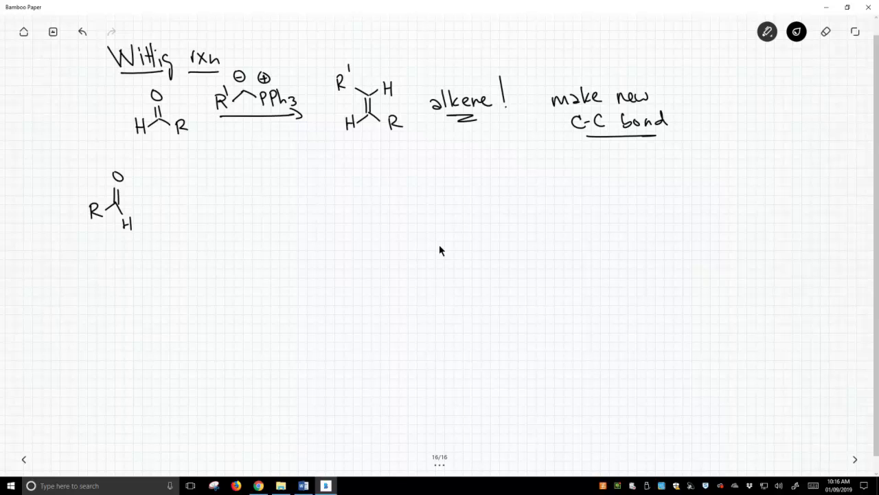
{"action": "left_click_drag", "start_coordinate": [181, 185], "coordinate": [181, 213]}
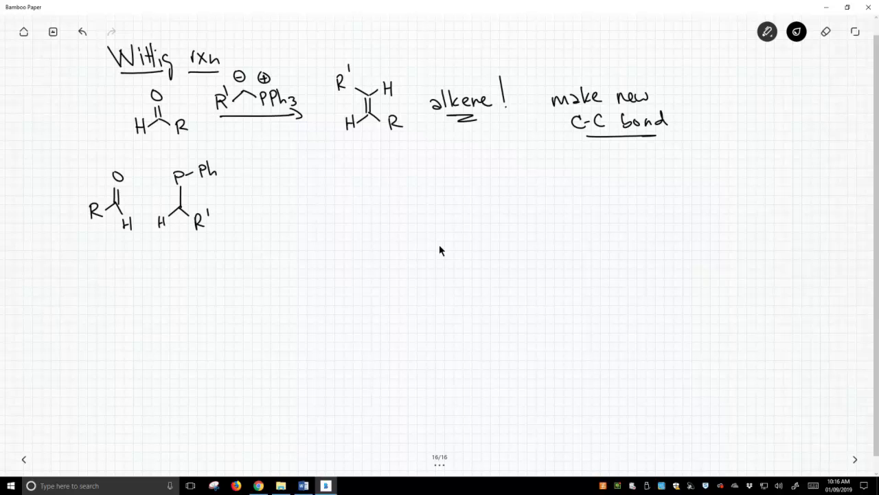
{"action": "type", "text": "Ph"}
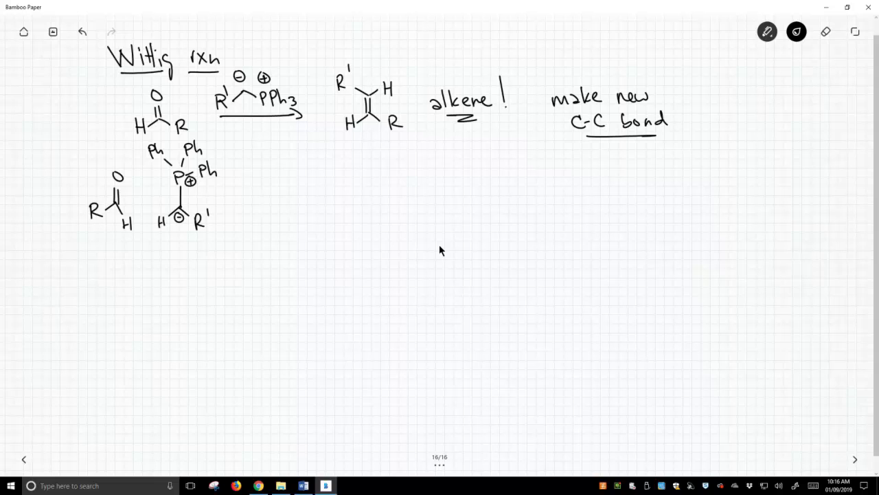
{"action": "left_click_drag", "start_coordinate": [237, 198], "coordinate": [286, 197]}
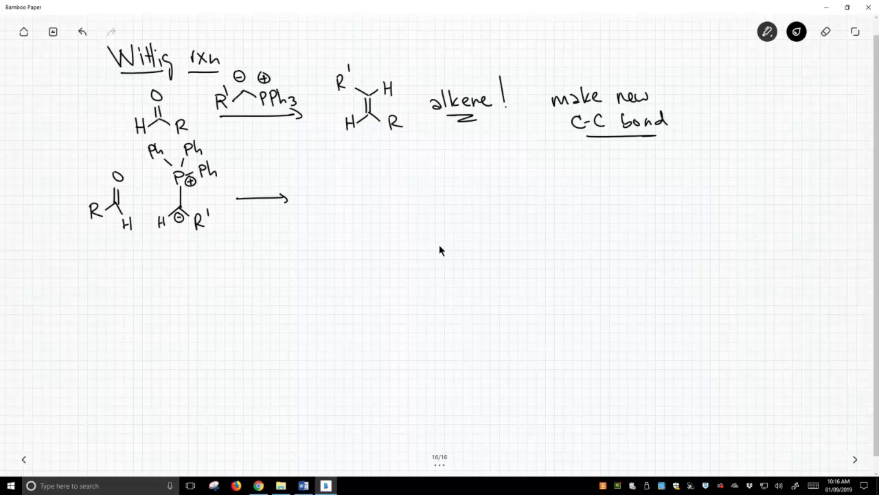
Step: Add curved arrows from the carbanion to the carbonyl carbon and from oxygen to phosphorus
{"action": "left_click_drag", "start_coordinate": [137, 199], "coordinate": [168, 219]}
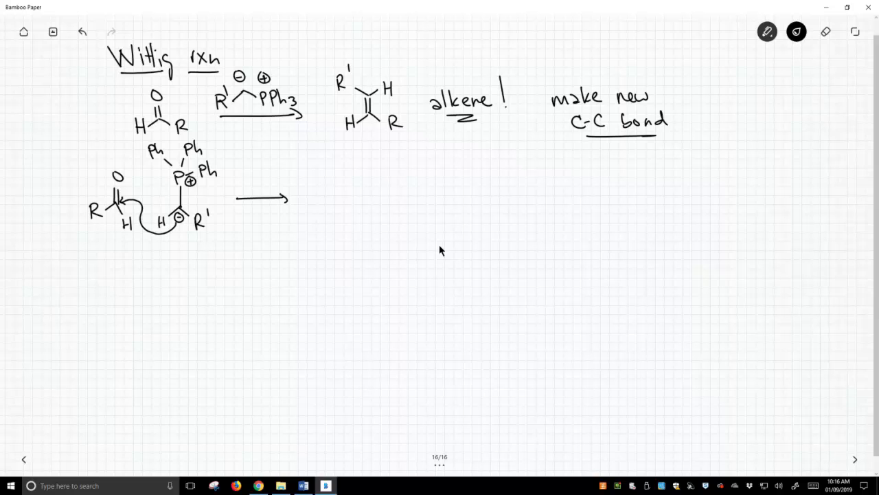
{"action": "left_click_drag", "start_coordinate": [126, 186], "coordinate": [162, 177]}
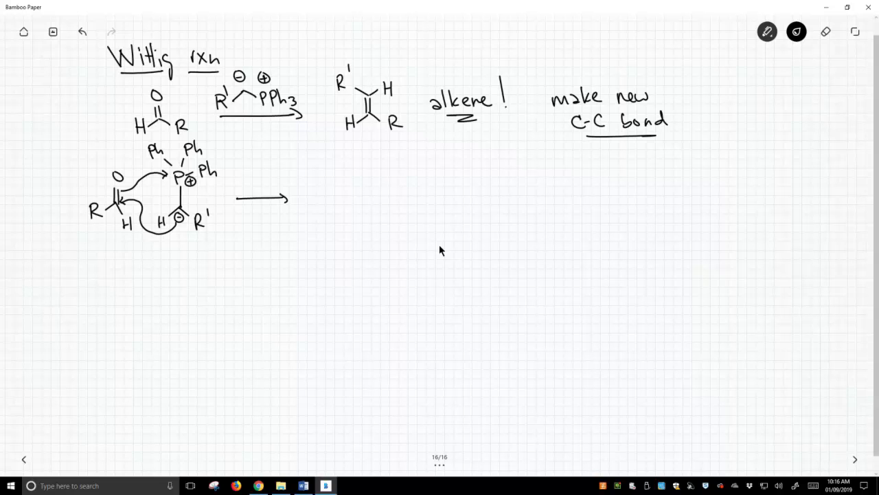
Step: Draw the four-membered ring with O–P bond, R' substituent and Ph groups on phosphorus
{"action": "left_click_drag", "start_coordinate": [355, 184], "coordinate": [409, 183]}
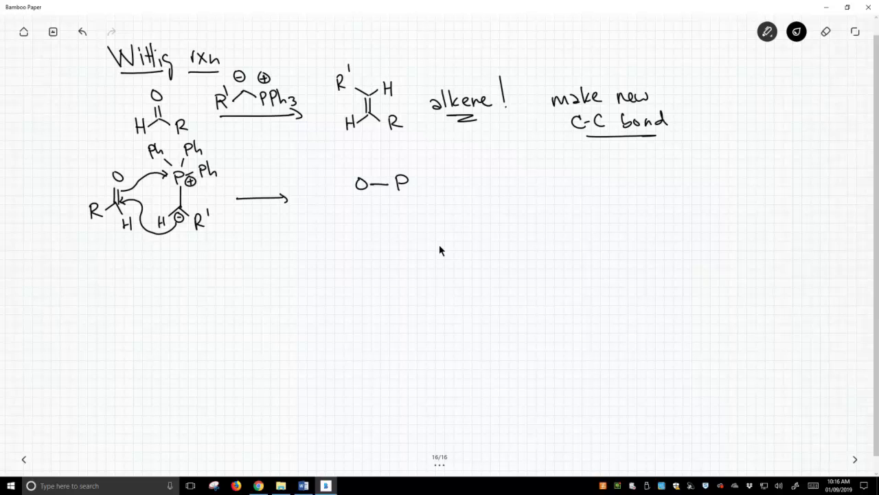
{"action": "left_click_drag", "start_coordinate": [368, 196], "coordinate": [363, 217]}
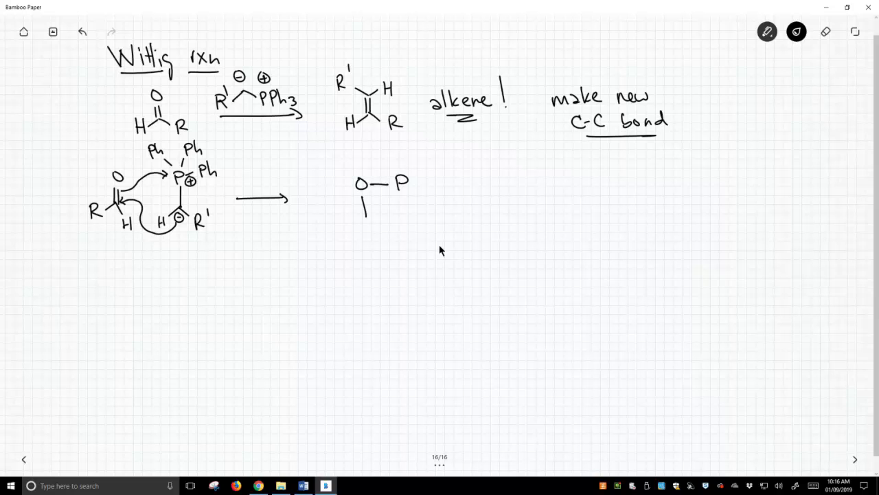
{"action": "left_click_drag", "start_coordinate": [330, 223], "coordinate": [364, 220]}
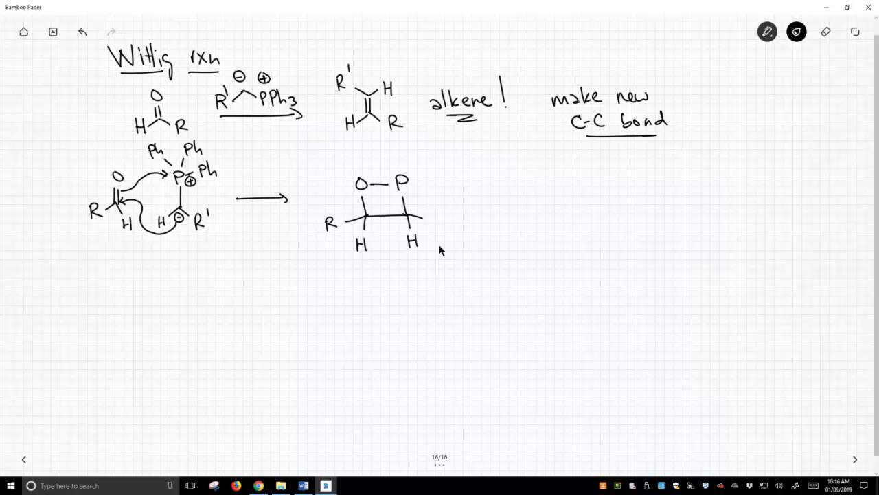
{"action": "type", "text": "R'"}
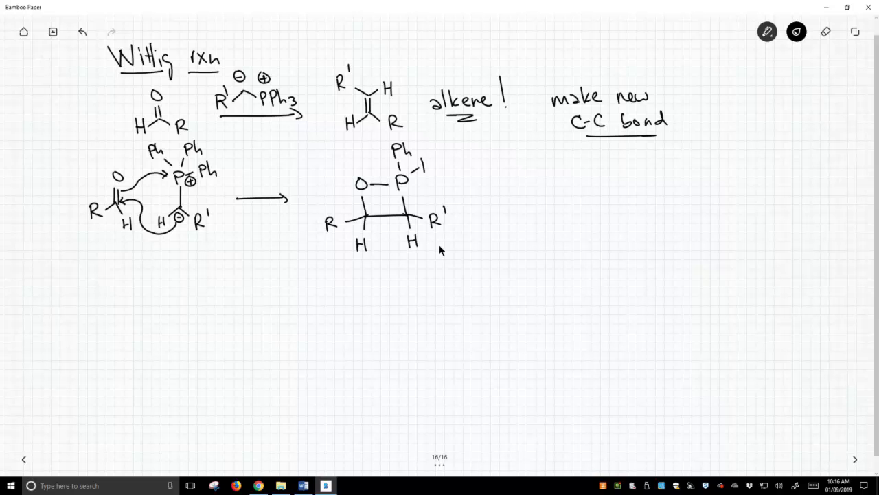
{"action": "left_click_drag", "start_coordinate": [423, 168], "coordinate": [440, 181]}
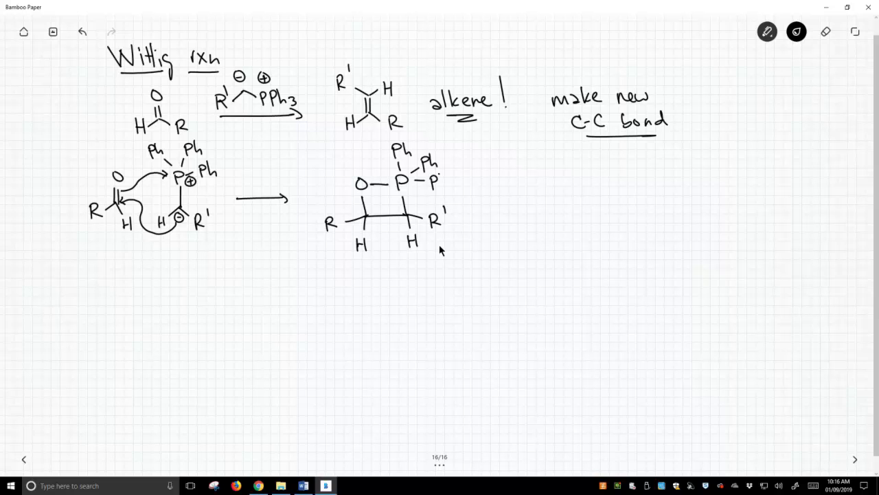
Step: Label the ring 'oxaphosphetane' and draw the reaction arrow toward the next step
{"action": "type", "text": "oxaphospl"}
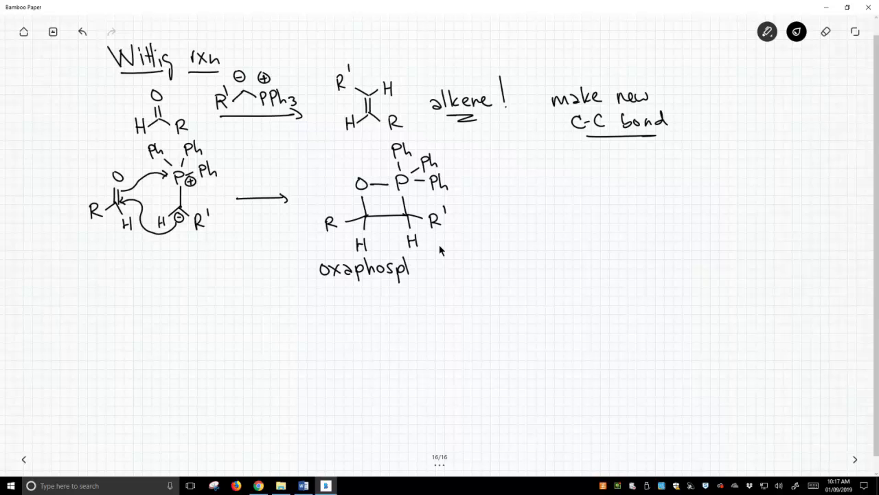
{"action": "type", "text": "neta"}
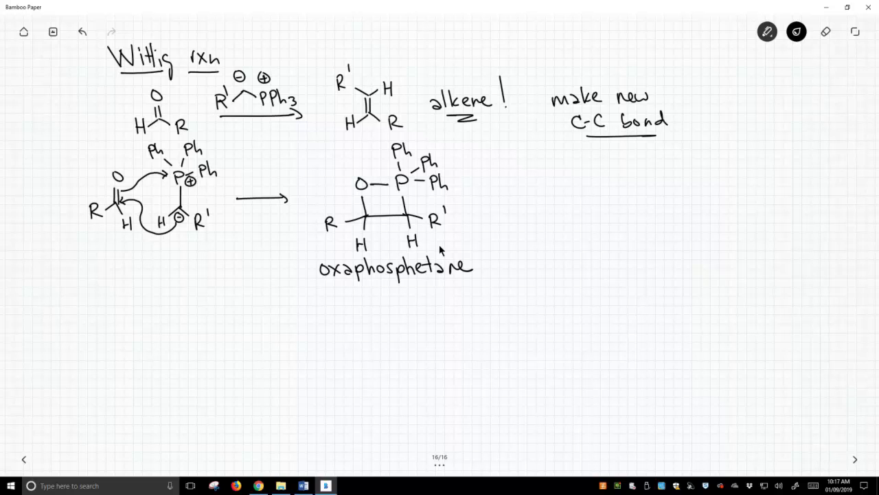
{"action": "left_click_drag", "start_coordinate": [492, 200], "coordinate": [534, 199]}
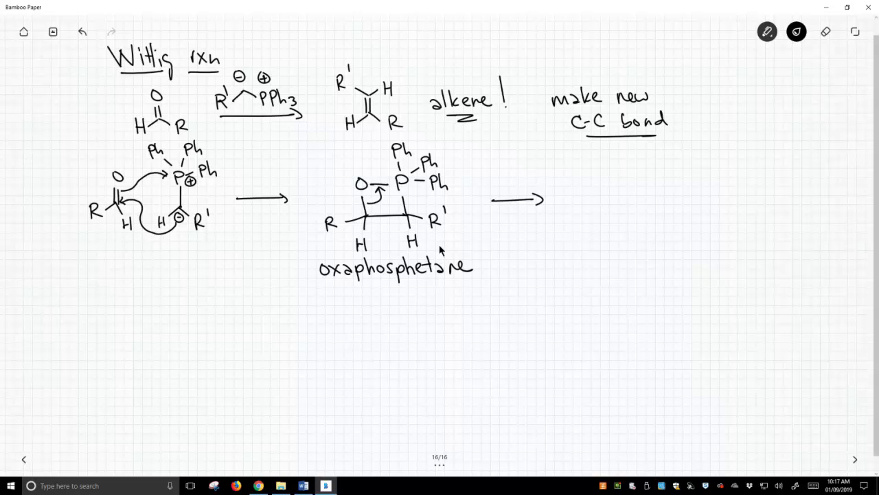
Step: Draw the ring-opening curved arrow, the O=PPh3 byproduct and the alkene double bond with R substituents
{"action": "left_click_drag", "start_coordinate": [398, 199], "coordinate": [387, 209]}
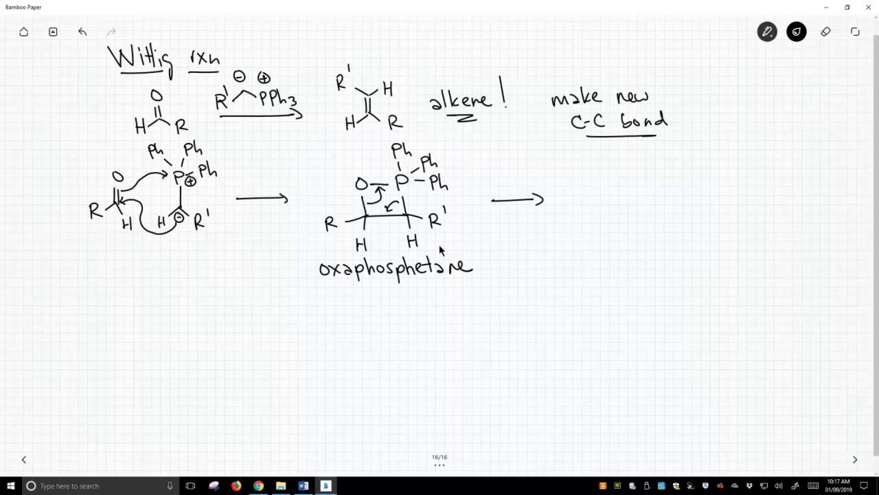
{"action": "type", "text": "O=P-Ph"}
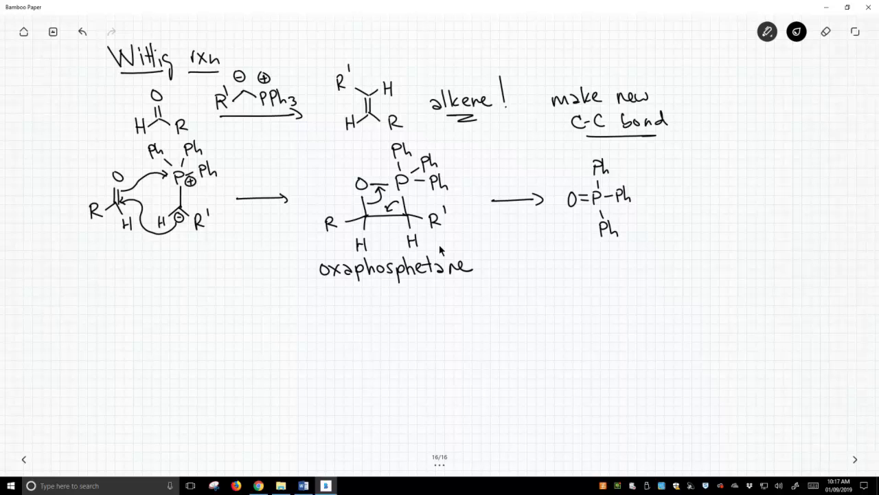
{"action": "type", "text": "R"}
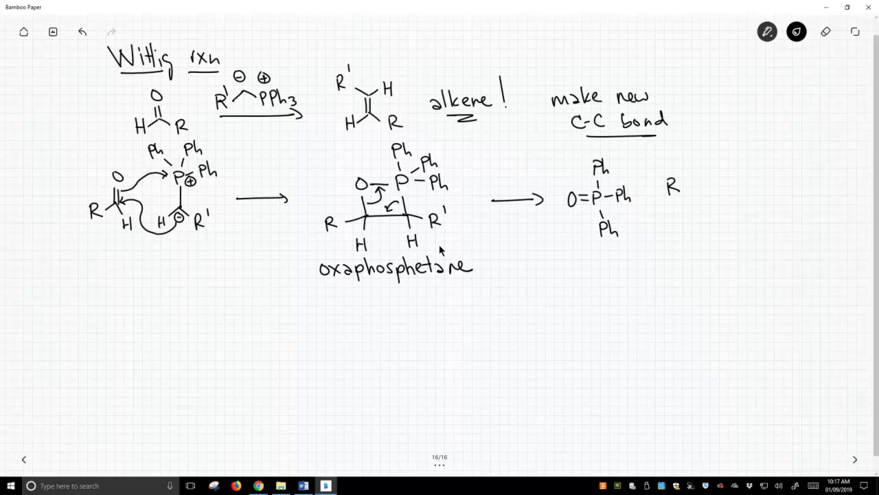
{"action": "left_click_drag", "start_coordinate": [684, 185], "coordinate": [728, 227]}
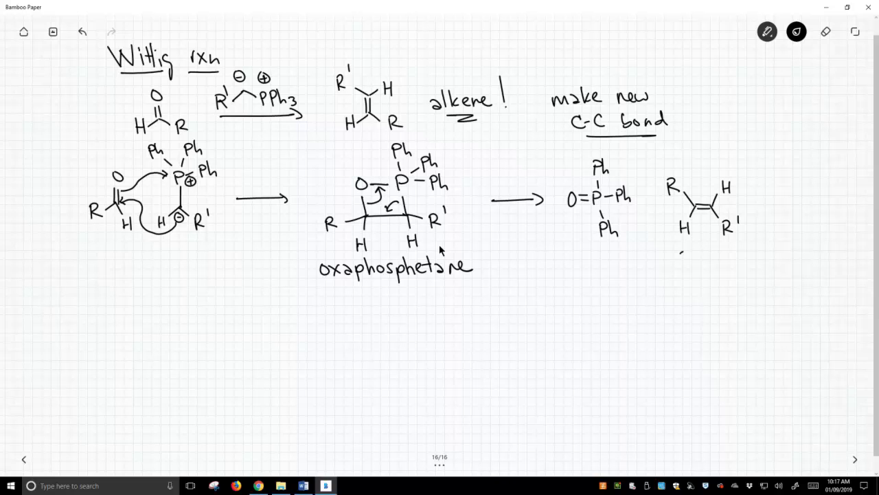
Step: Label the product 'alkene' and double-underline the O=PPh3 byproduct
{"action": "type", "text": "alkene"}
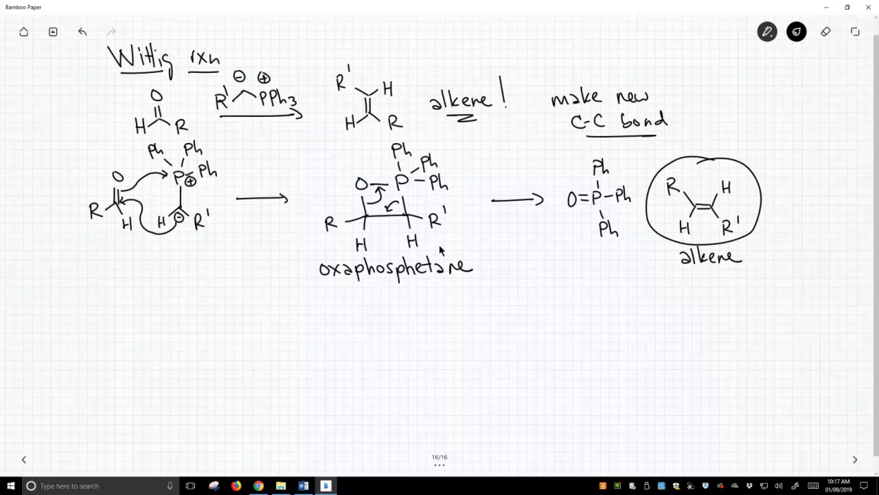
{"action": "left_click_drag", "start_coordinate": [580, 249], "coordinate": [632, 247]}
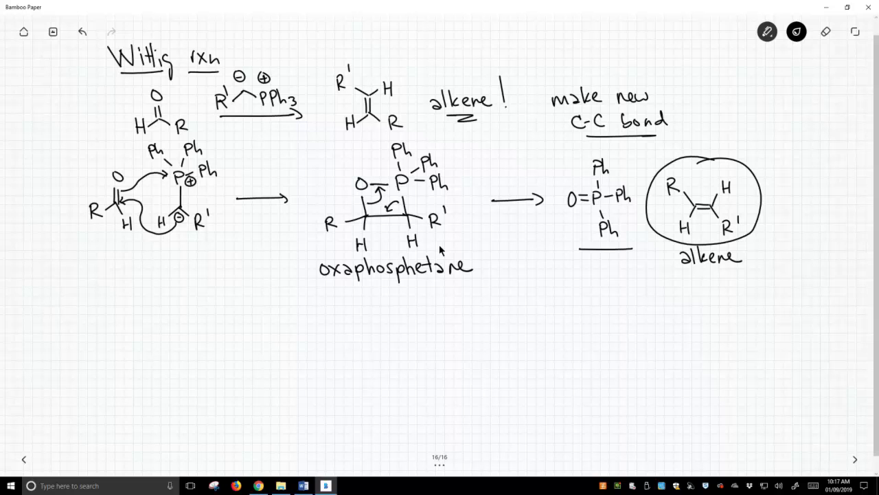
{"action": "left_click_drag", "start_coordinate": [584, 250], "coordinate": [632, 250]}
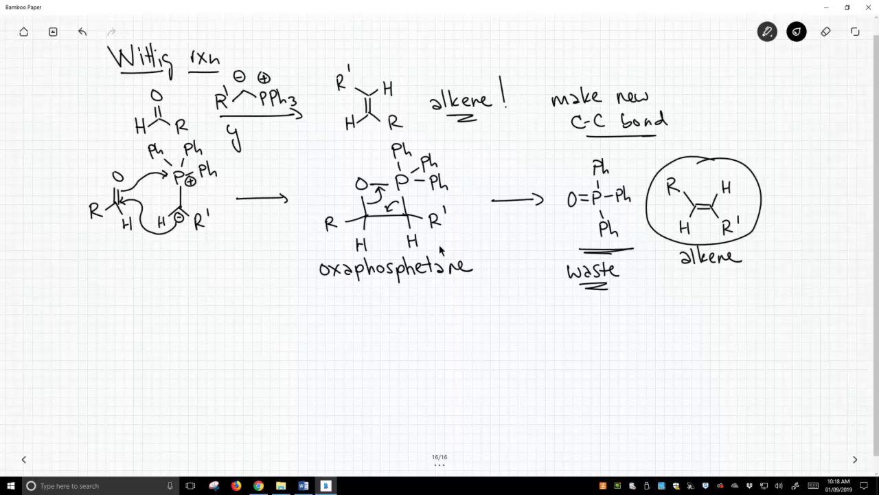
Step: Label the reagent 'ylide' and draw the ketone starting material with an R'' ylide
{"action": "type", "text": "lide"}
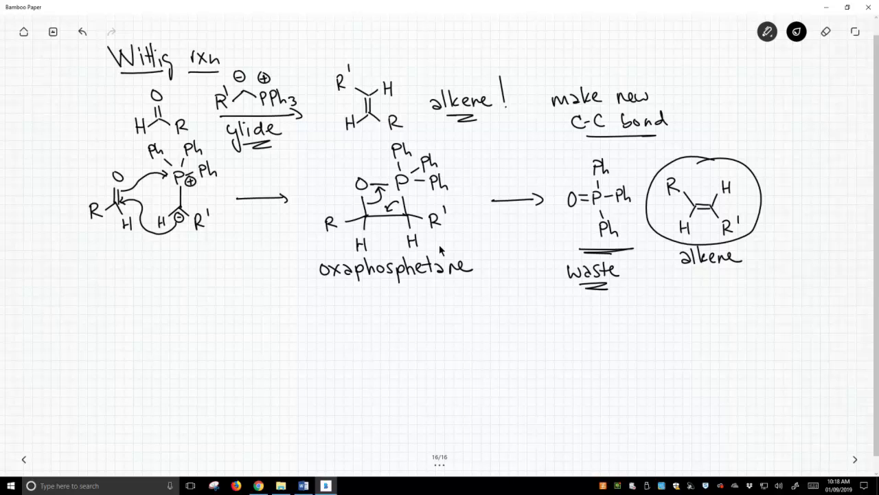
{"action": "left_click_drag", "start_coordinate": [103, 371], "coordinate": [130, 364]}
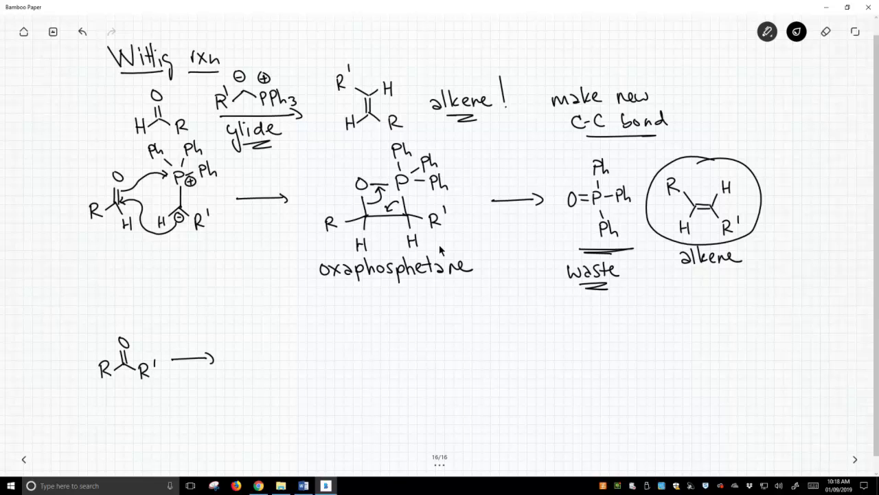
{"action": "type", "text": "R\""}
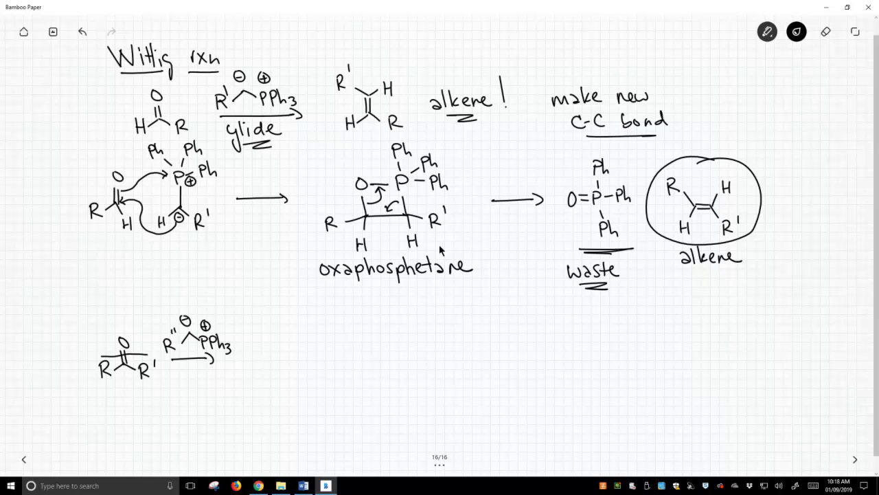
Step: Box the ketone's R groups, circle the ylide's R'' and draw the trisubstituted alkene product with R''
{"action": "left_click_drag", "start_coordinate": [89, 357], "coordinate": [163, 369]}
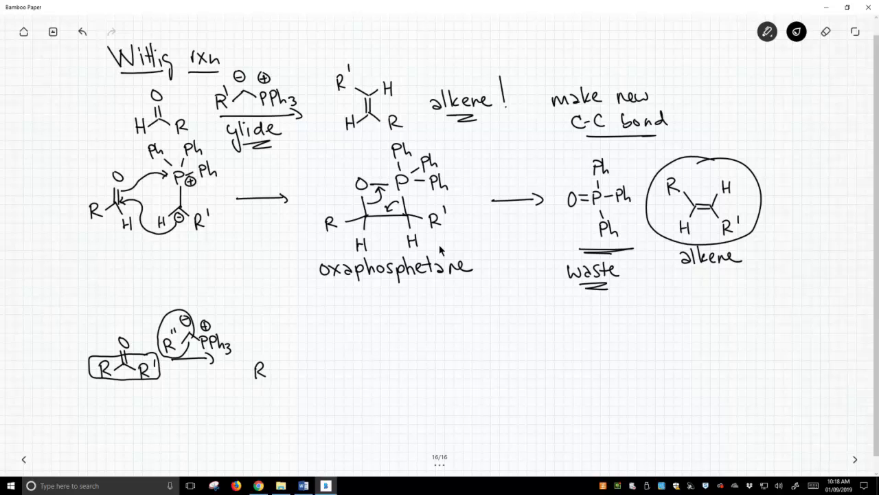
{"action": "left_click_drag", "start_coordinate": [272, 357], "coordinate": [316, 370]}
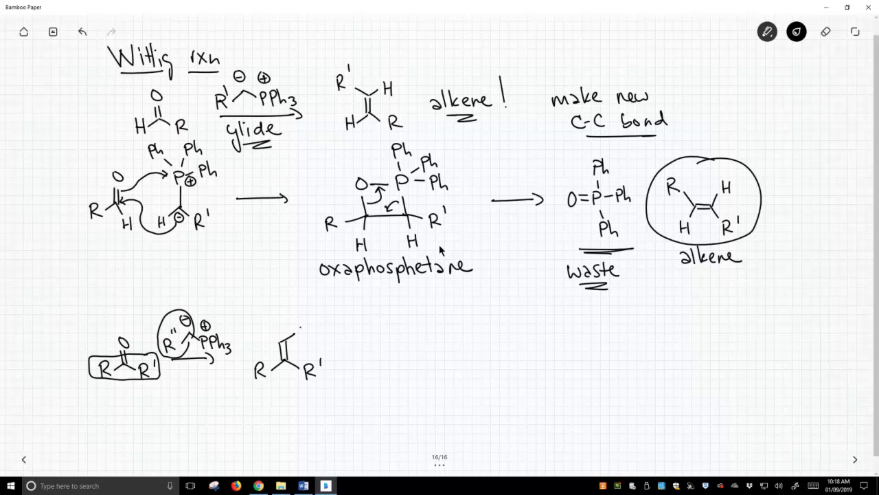
{"action": "type", "text": "R\""}
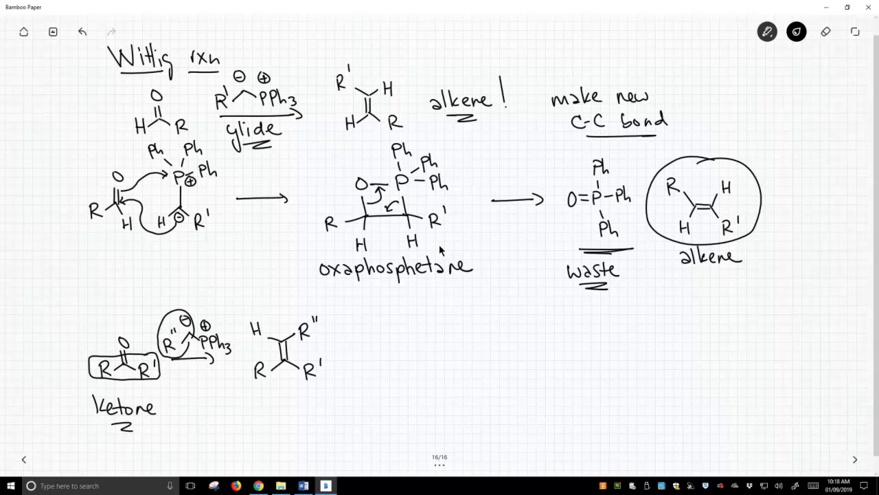
Step: Handwrite 'E or Z' beneath the alkene label and underline the Z
{"action": "type", "text": "t"}
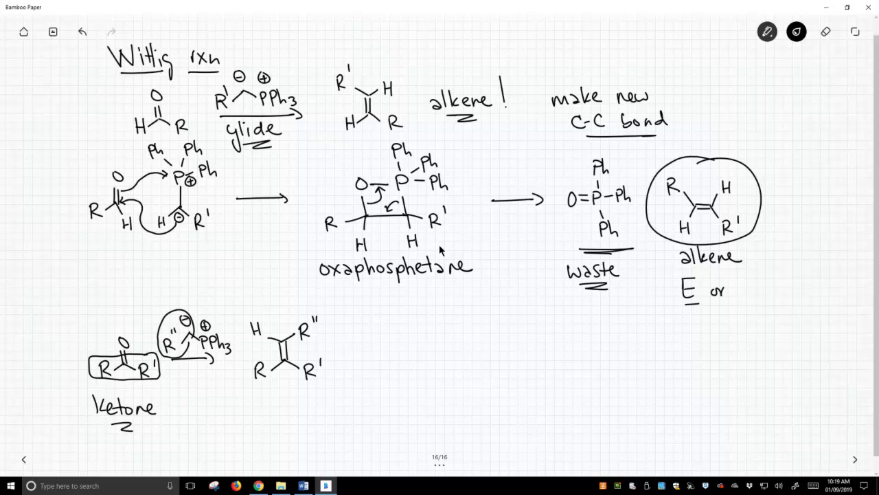
{"action": "type", "text": "Z"}
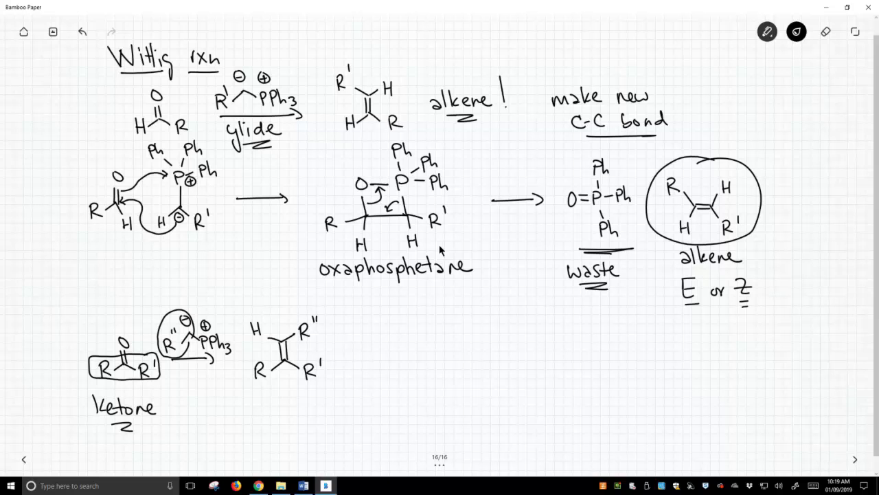
{"action": "left_click_drag", "start_coordinate": [684, 309], "coordinate": [704, 309]}
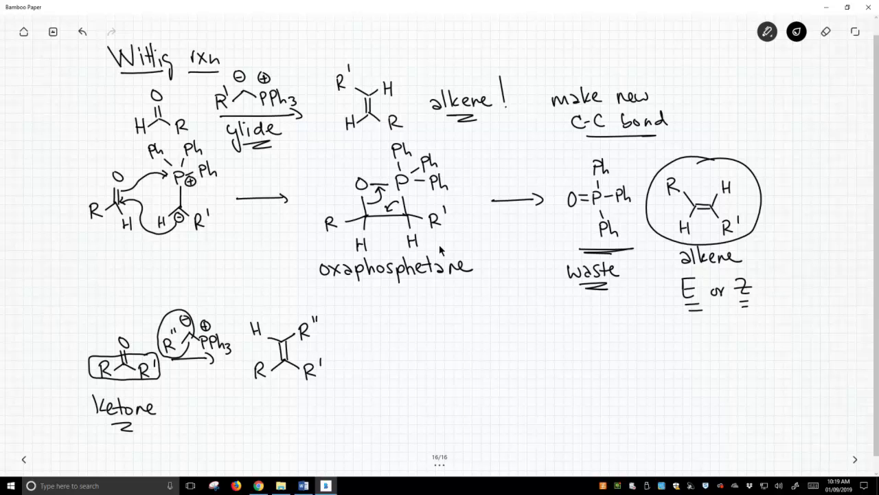